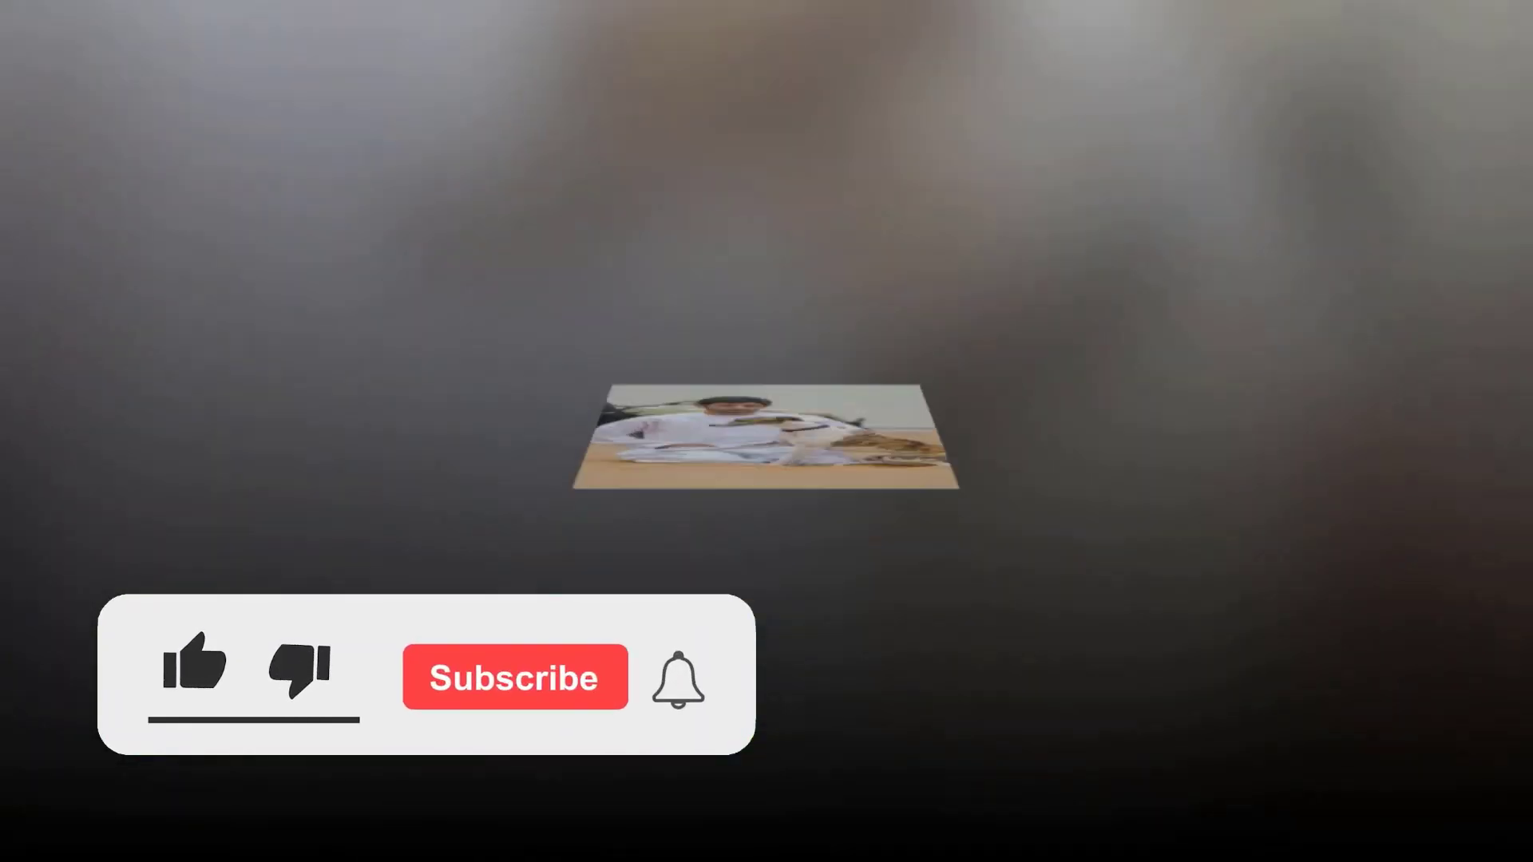
{"action": "left_click", "coordinate": [195, 662]}
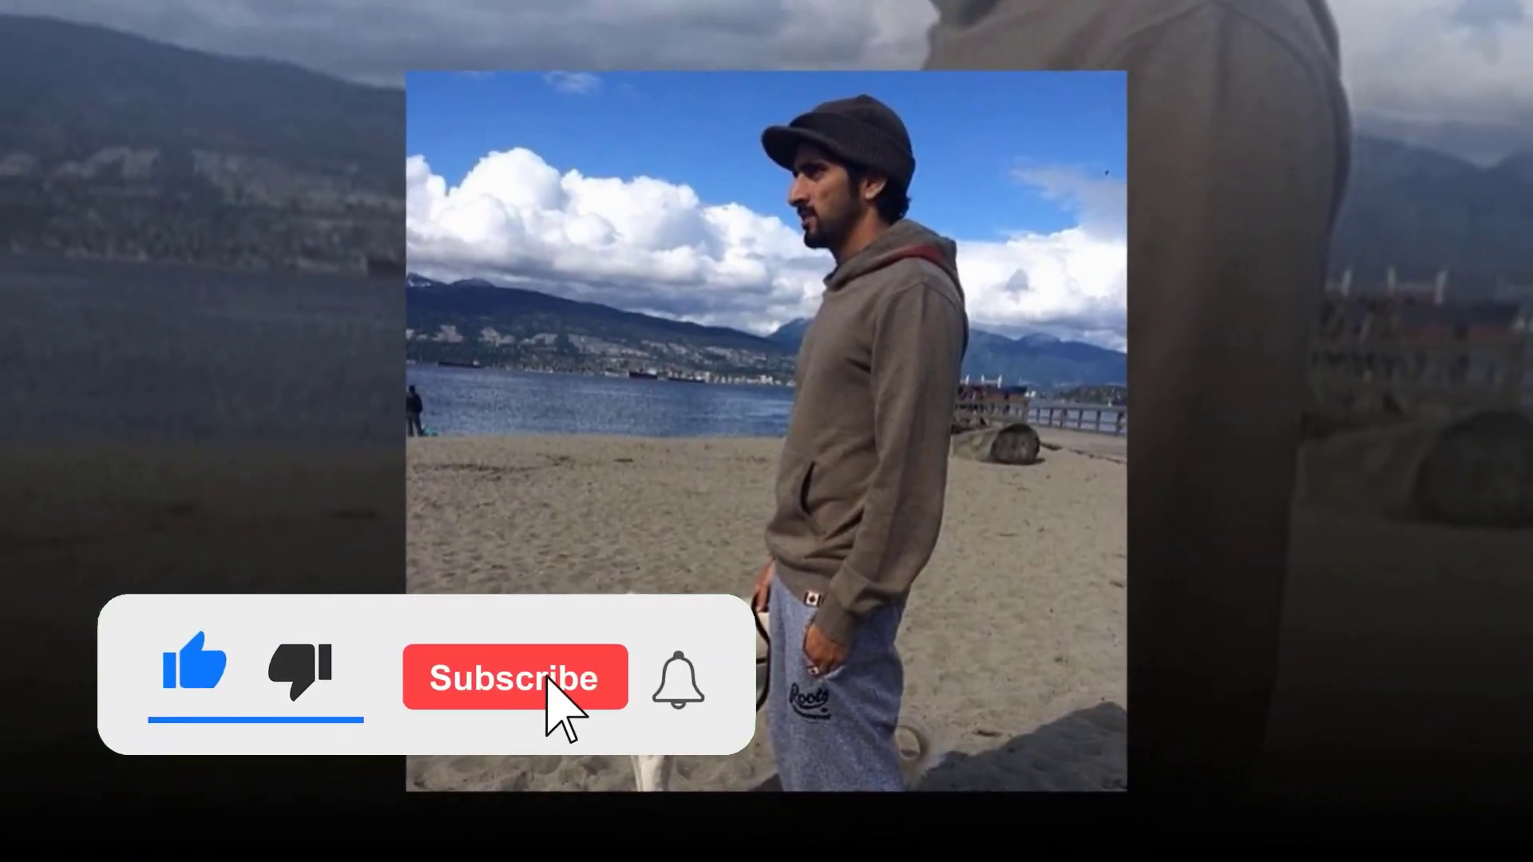
{"action": "left_click", "coordinate": [513, 677]}
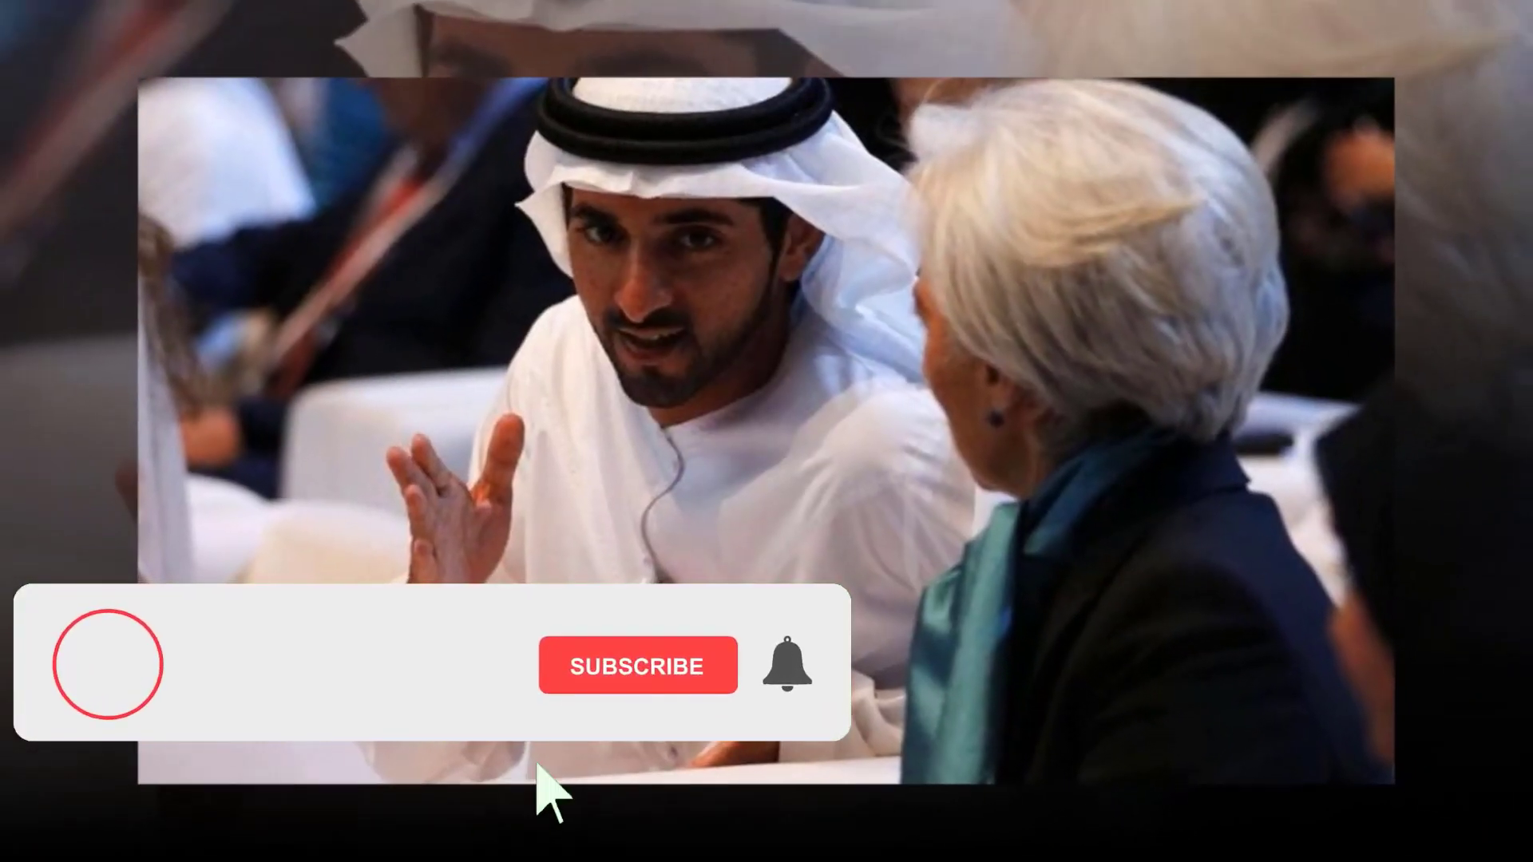
{"action": "left_click", "coordinate": [637, 666]}
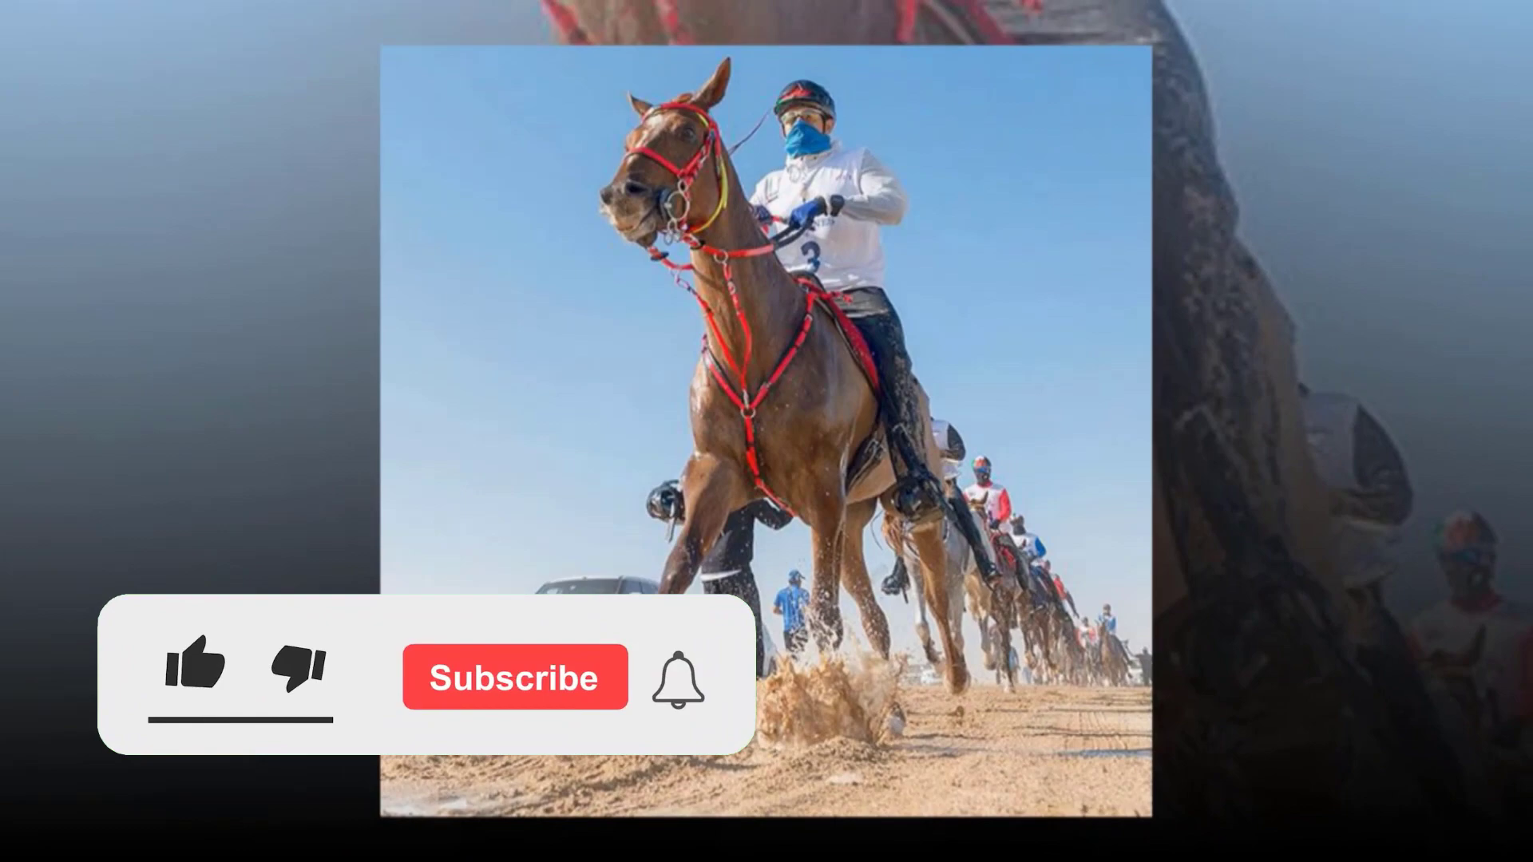
{"action": "left_click", "coordinate": [194, 677]}
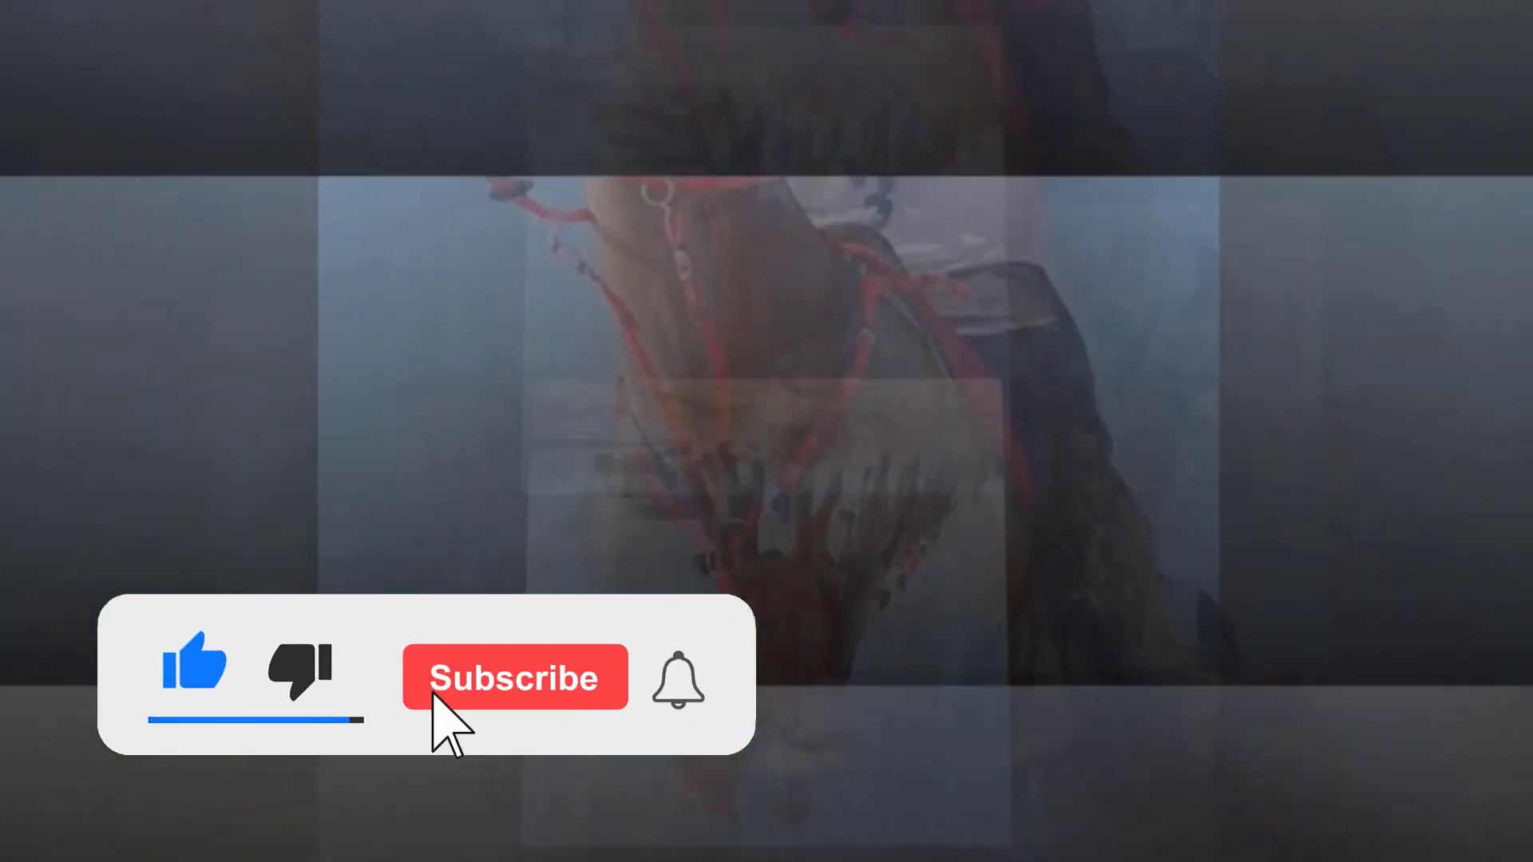
{"action": "left_click", "coordinate": [513, 677]}
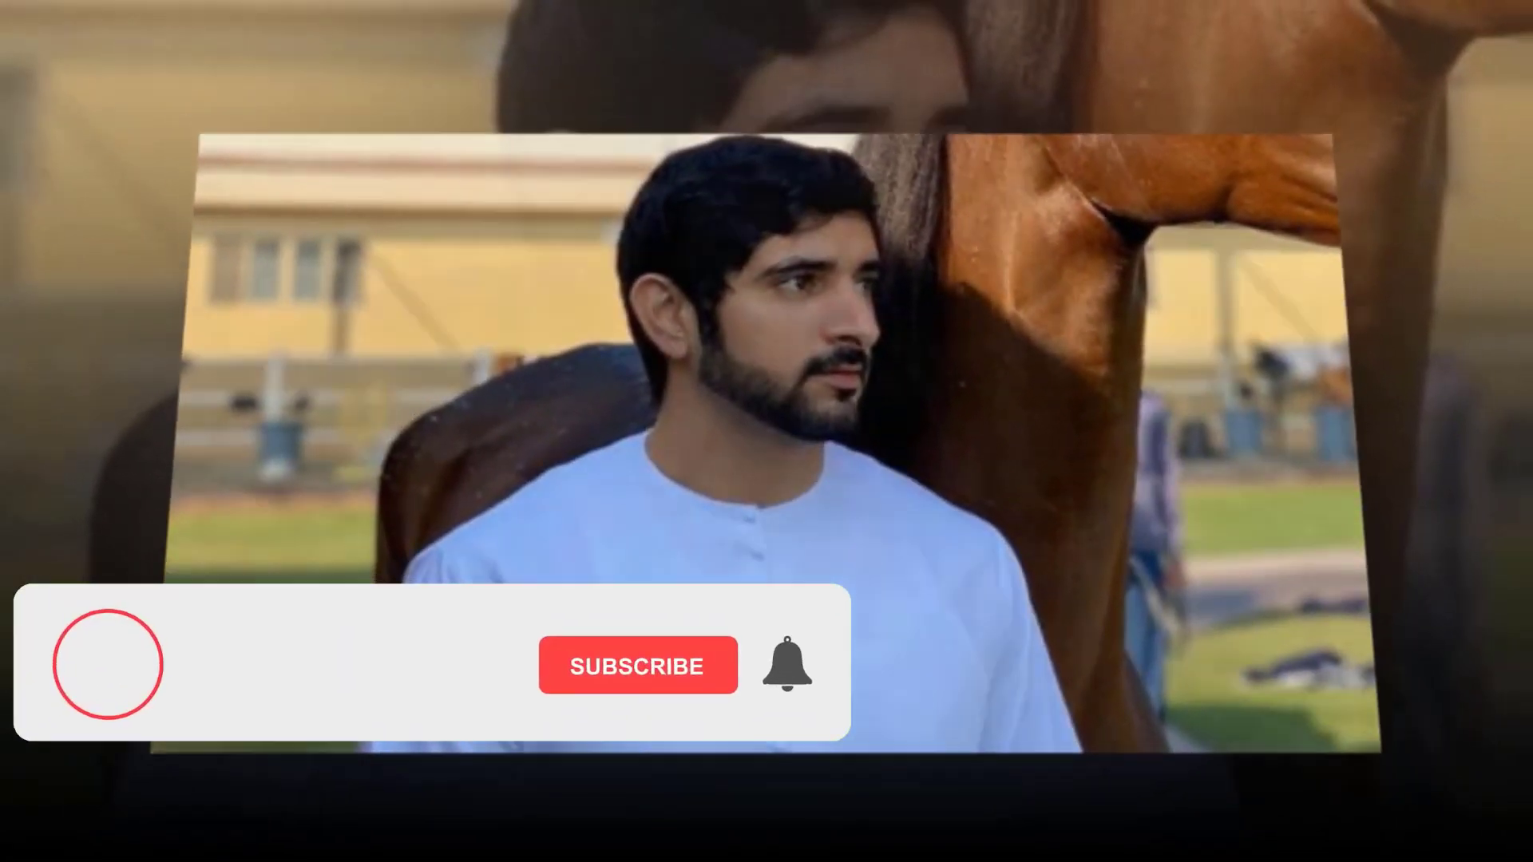
{"action": "left_click", "coordinate": [638, 666]}
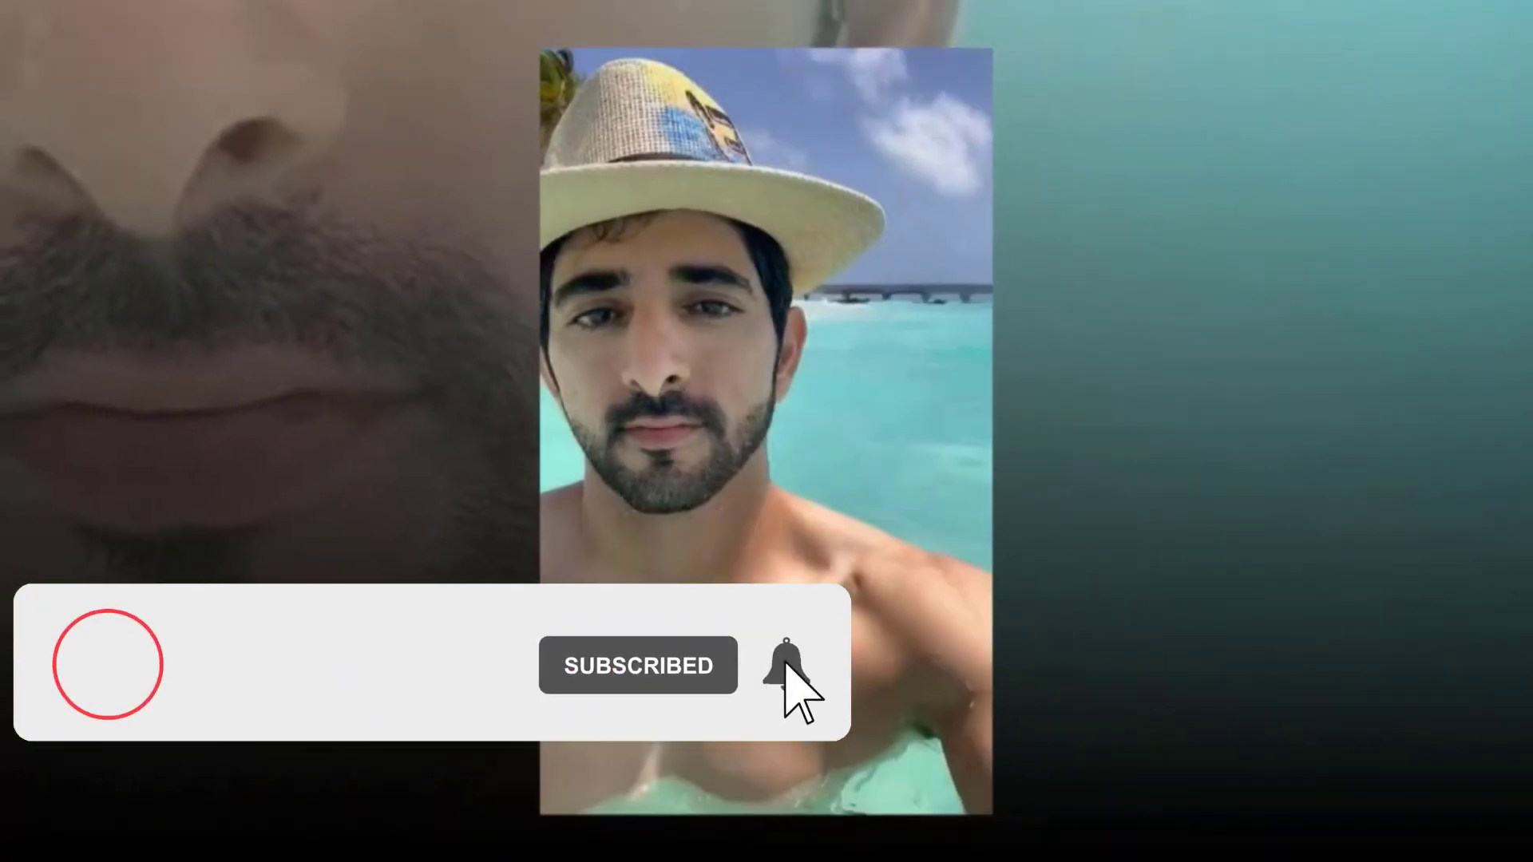
{"action": "left_click", "coordinate": [785, 665]}
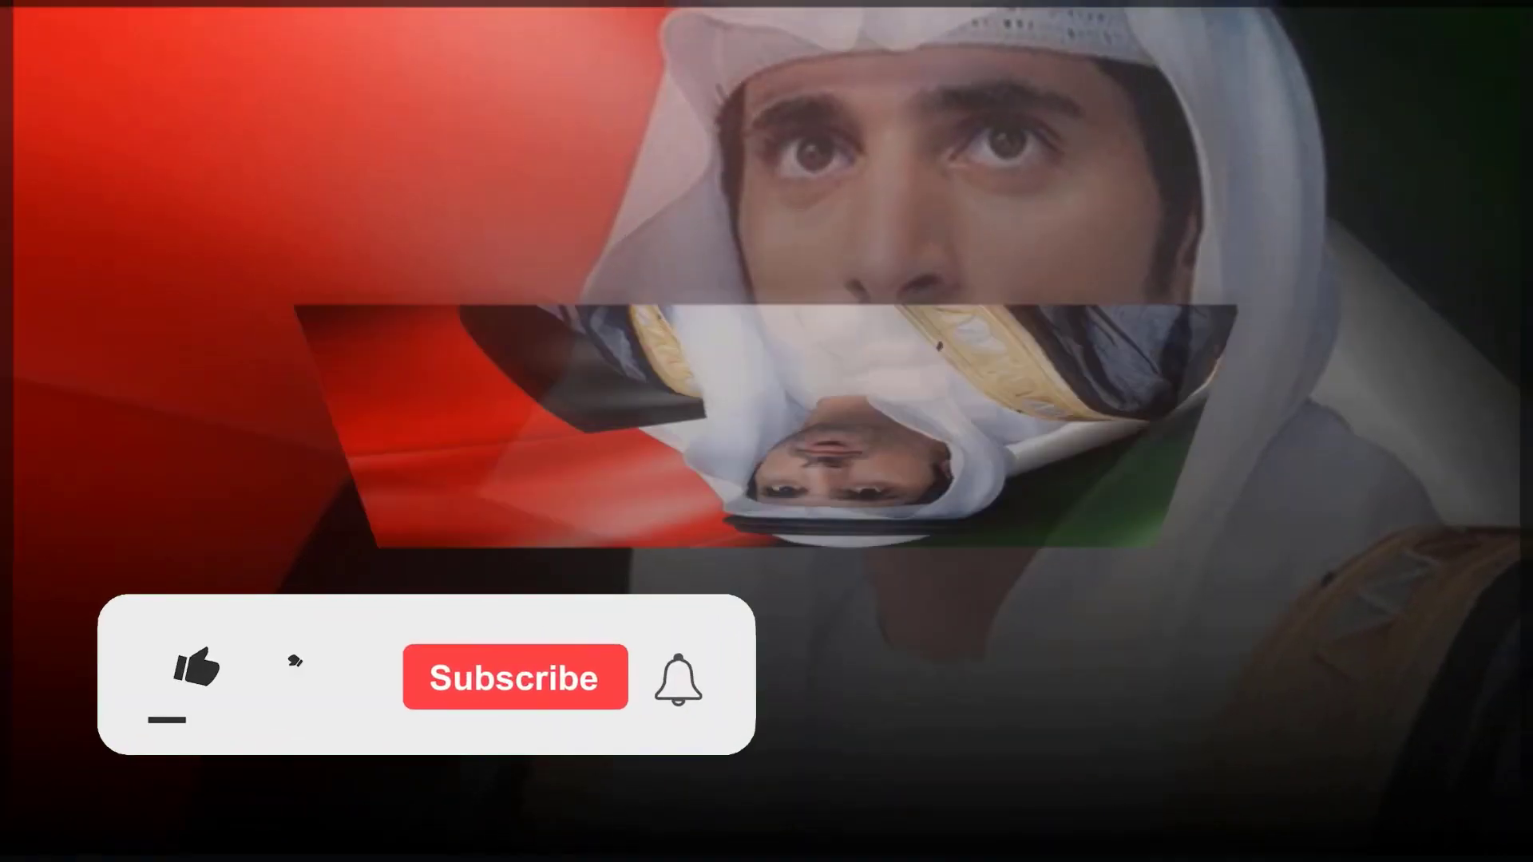
{"action": "left_click", "coordinate": [195, 677]}
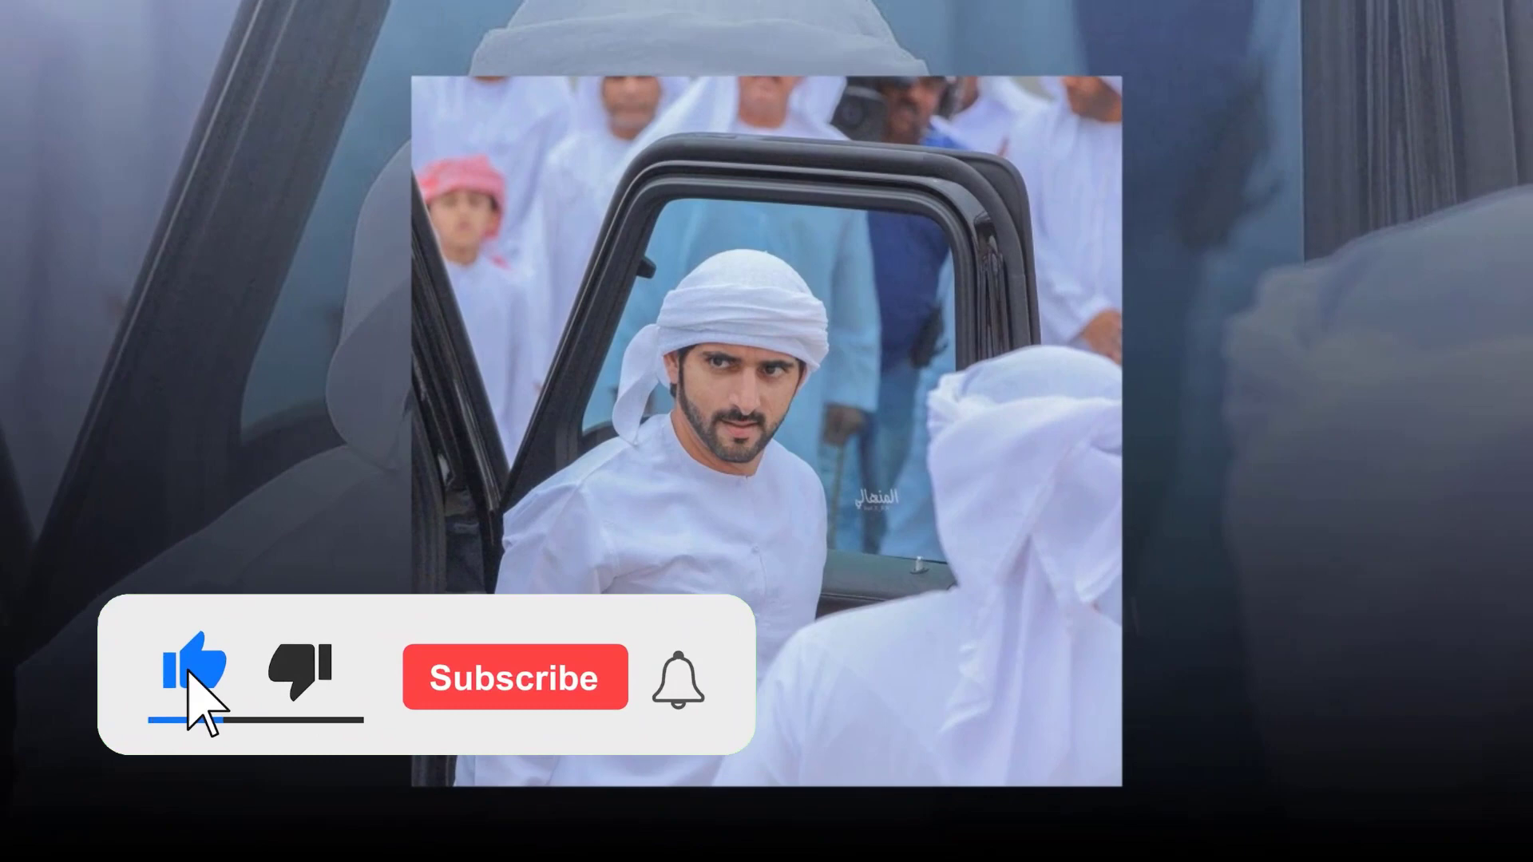
{"action": "left_click", "coordinate": [514, 678]}
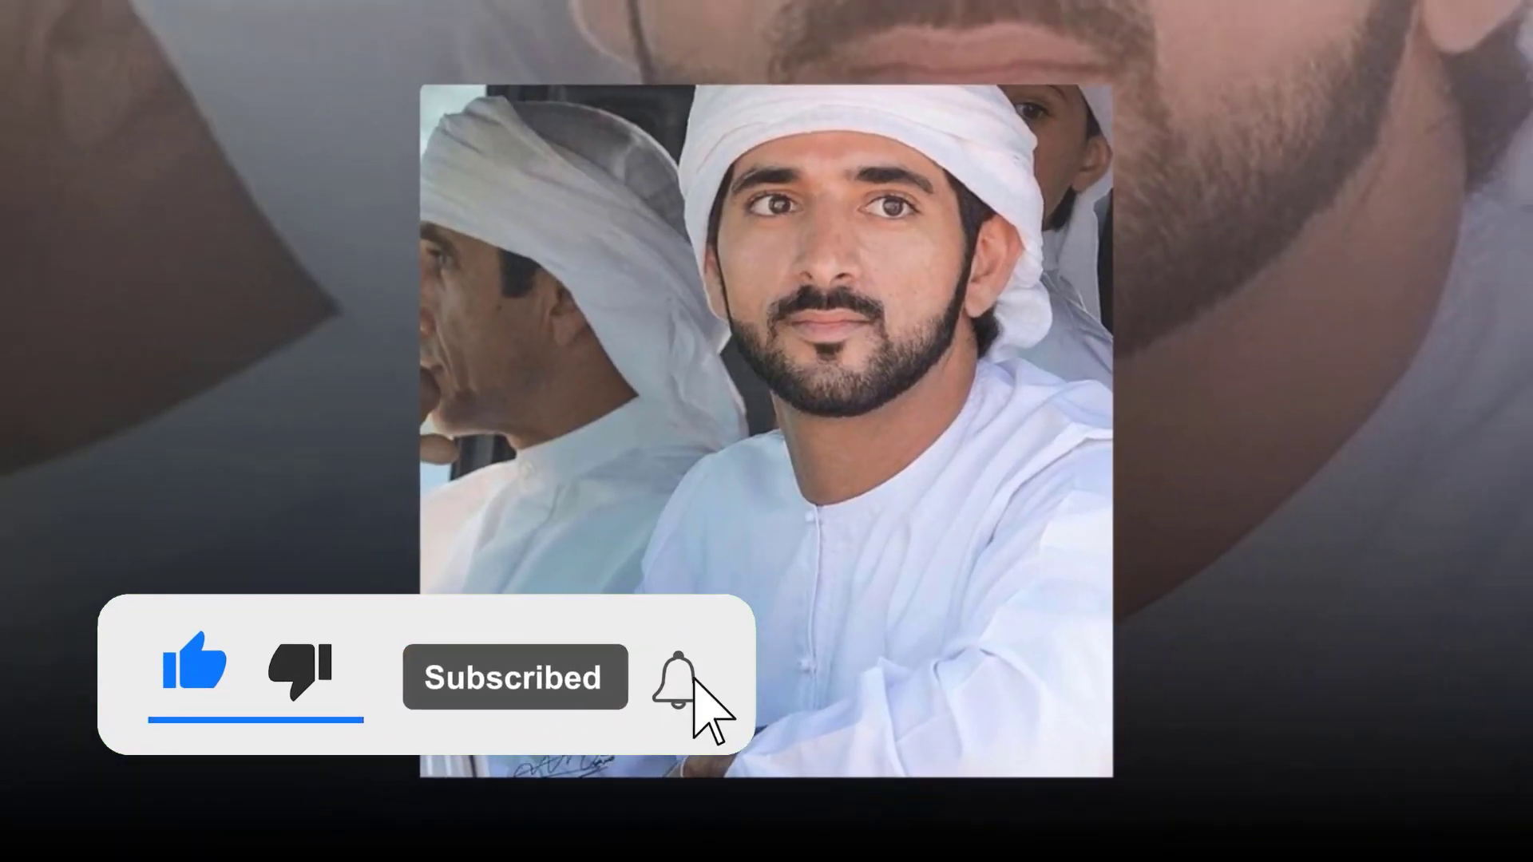
{"action": "left_click", "coordinate": [685, 675]}
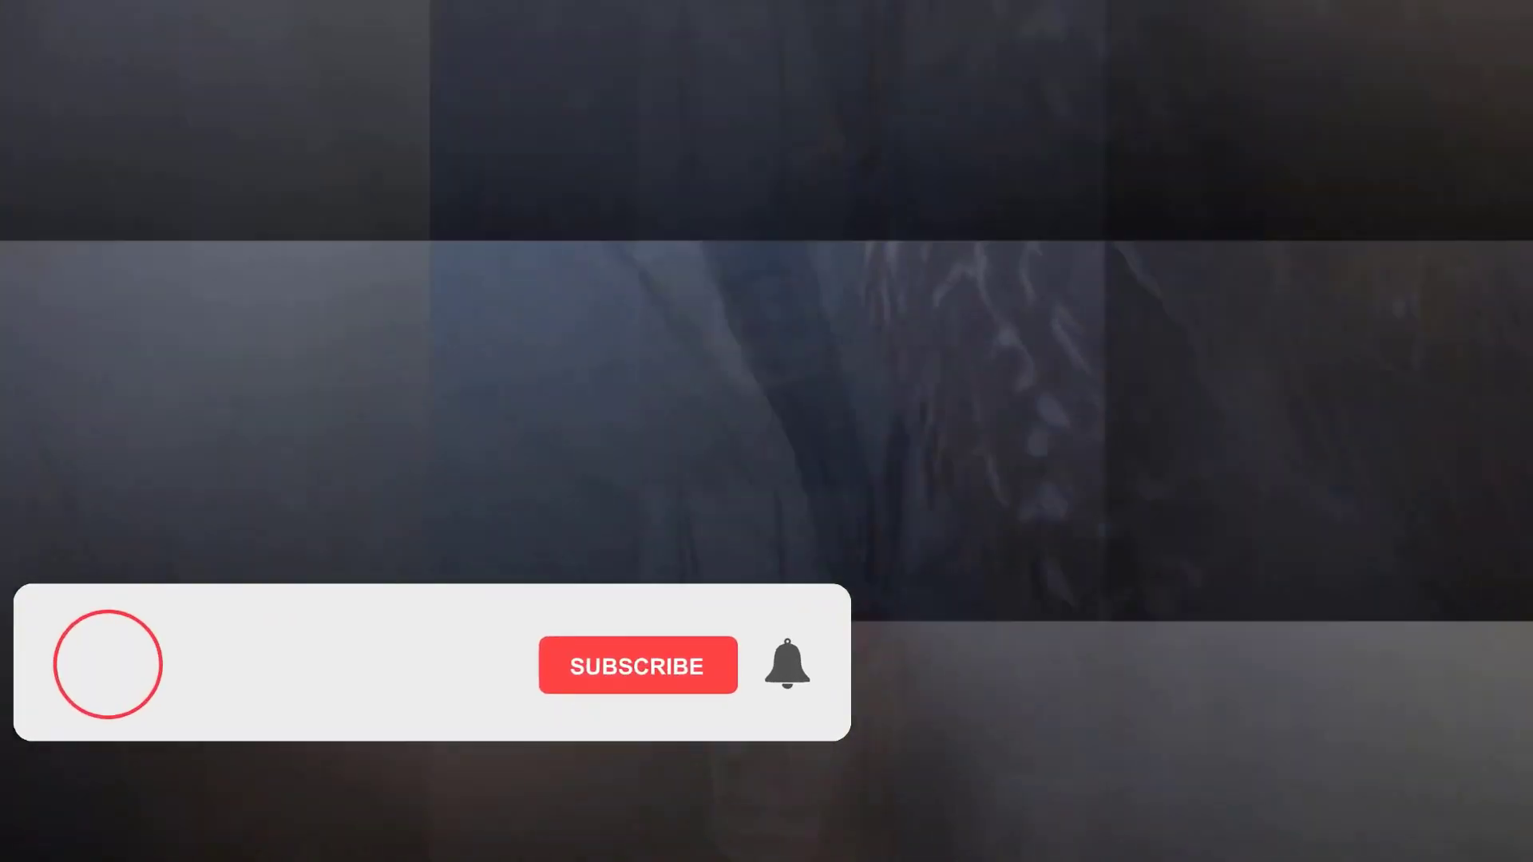
{"action": "left_click", "coordinate": [637, 666]}
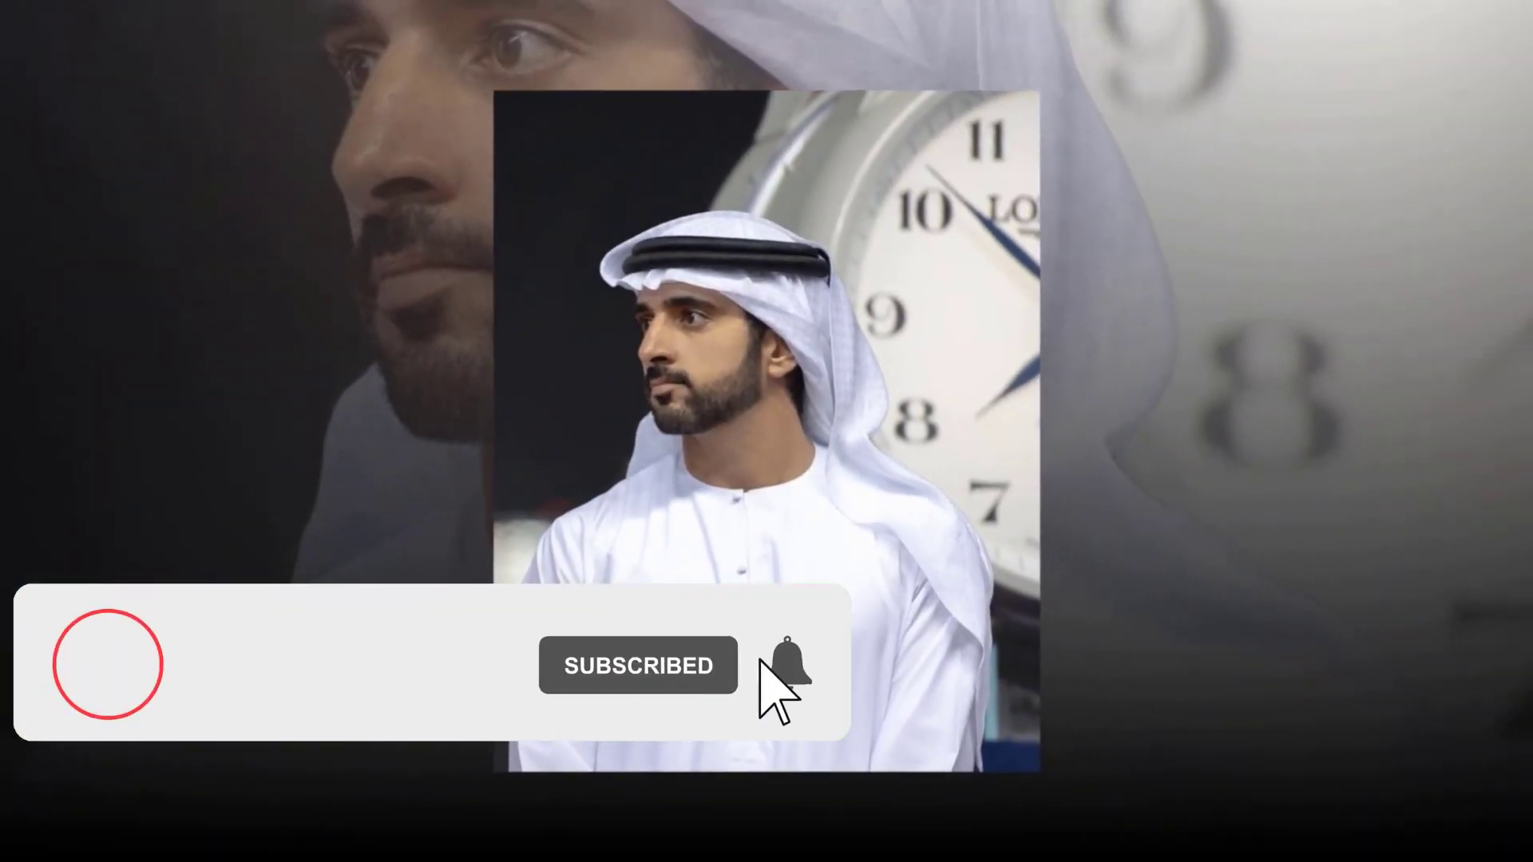
{"action": "left_click", "coordinate": [791, 664]}
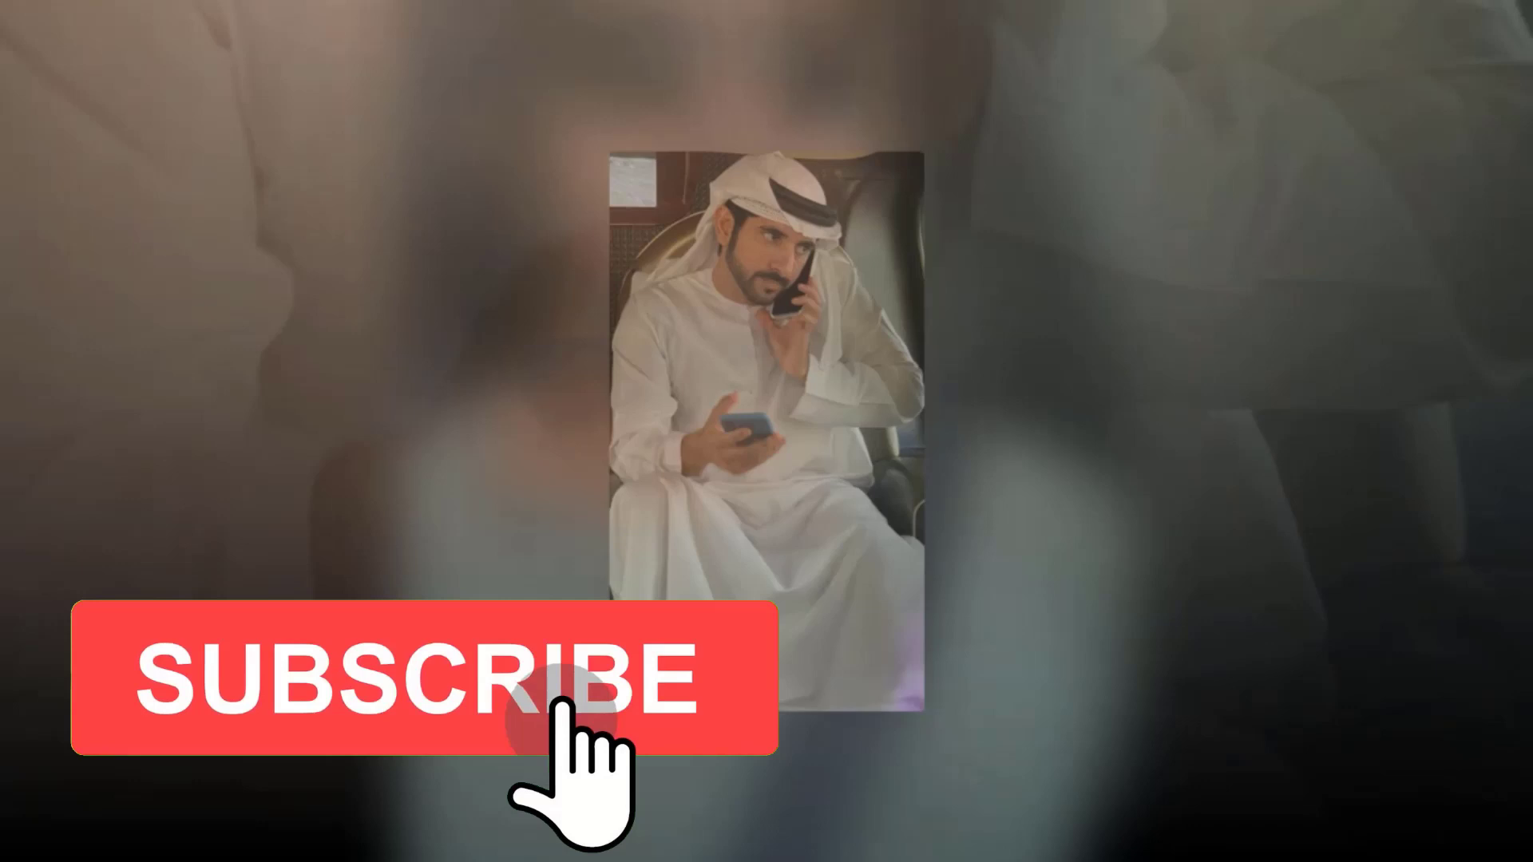
{"action": "left_click", "coordinate": [418, 678]}
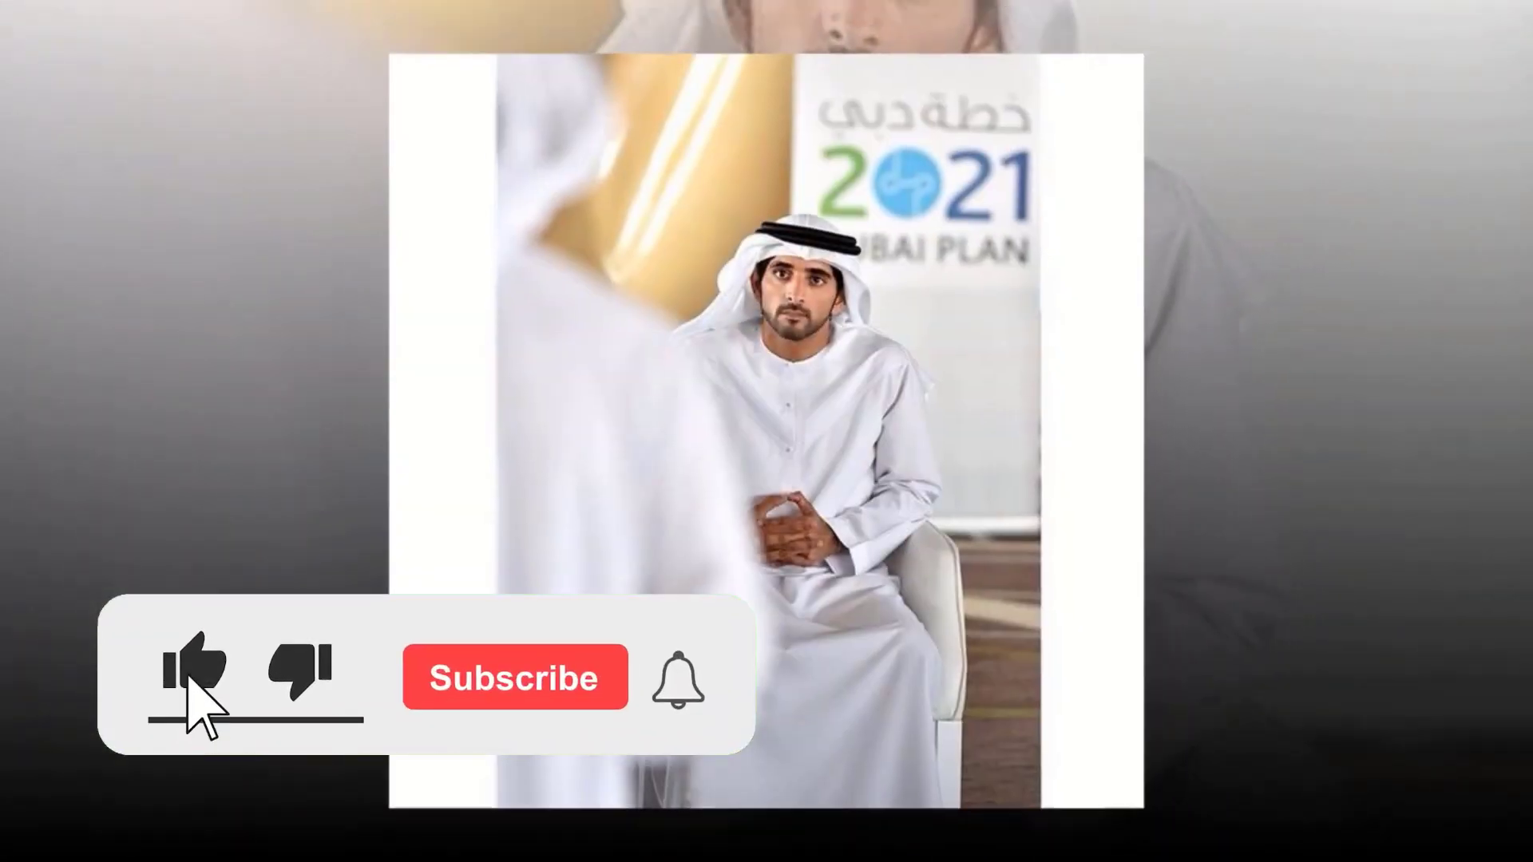
{"action": "left_click", "coordinate": [193, 677]}
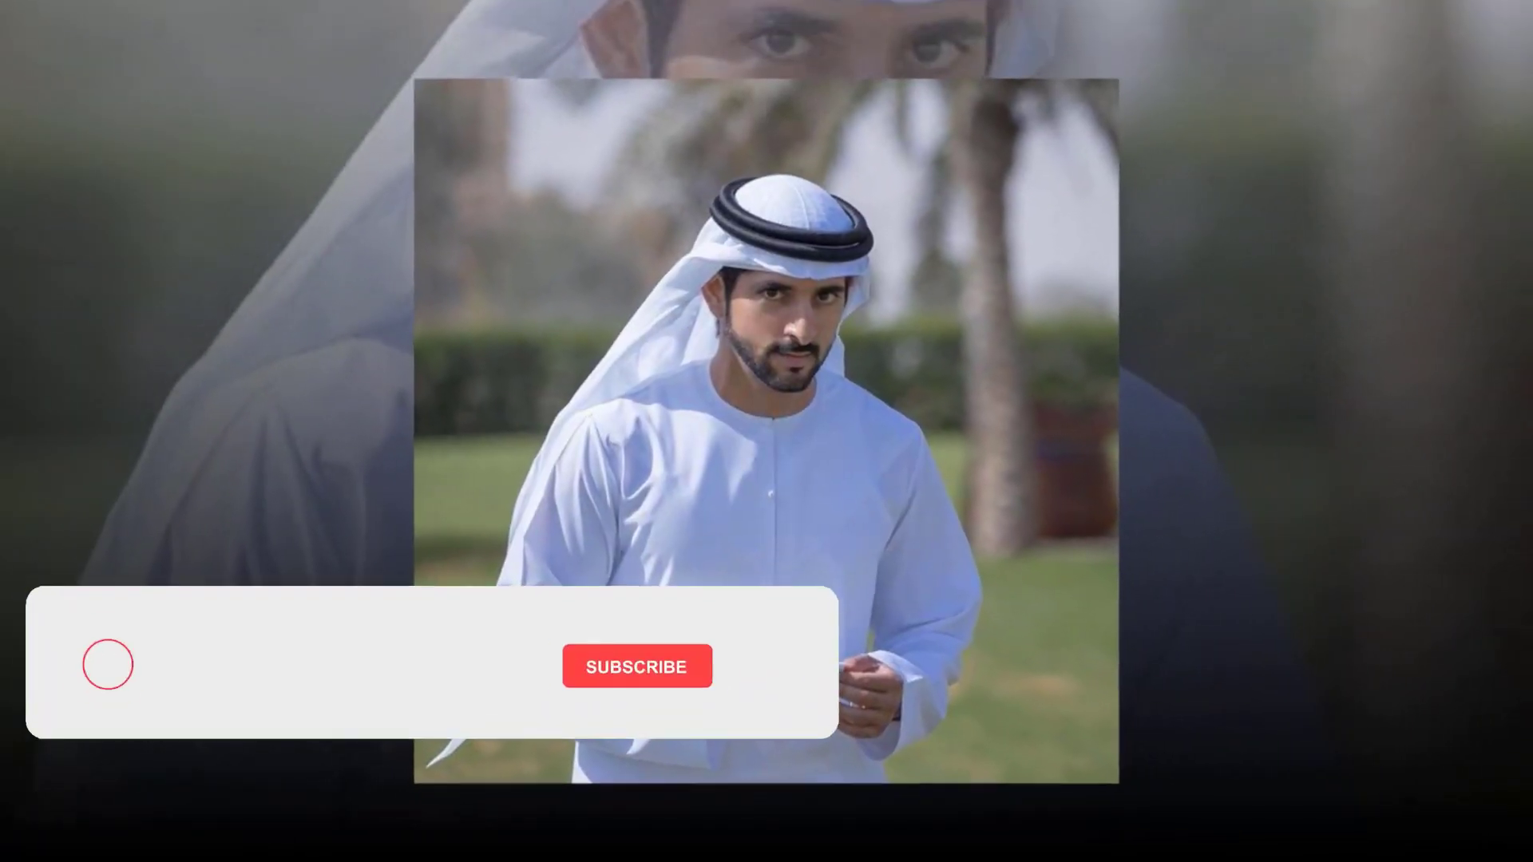
{"action": "left_click", "coordinate": [638, 666]}
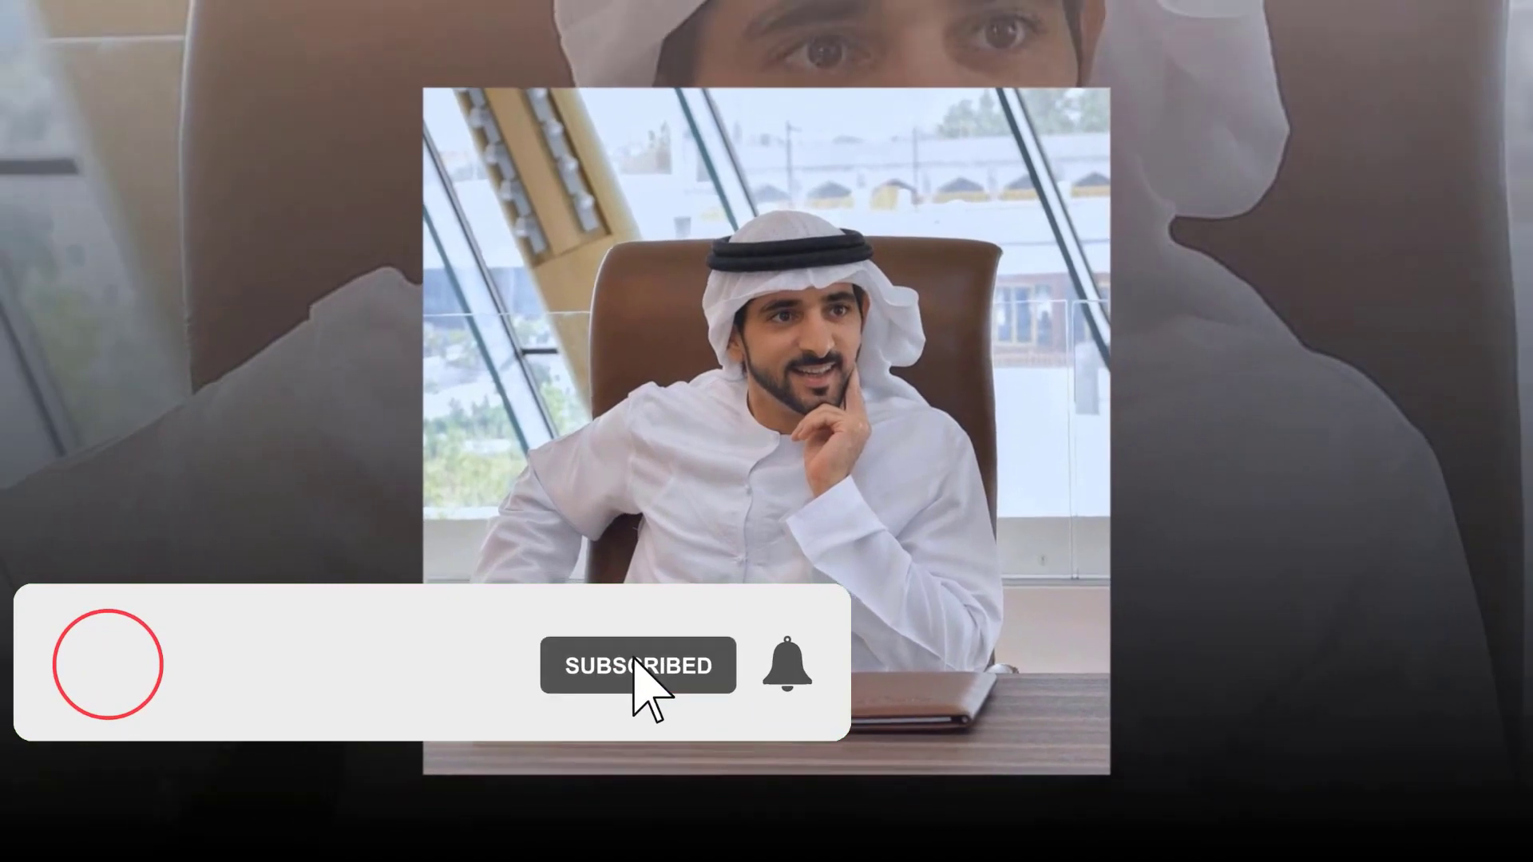
{"action": "left_click", "coordinate": [787, 664]}
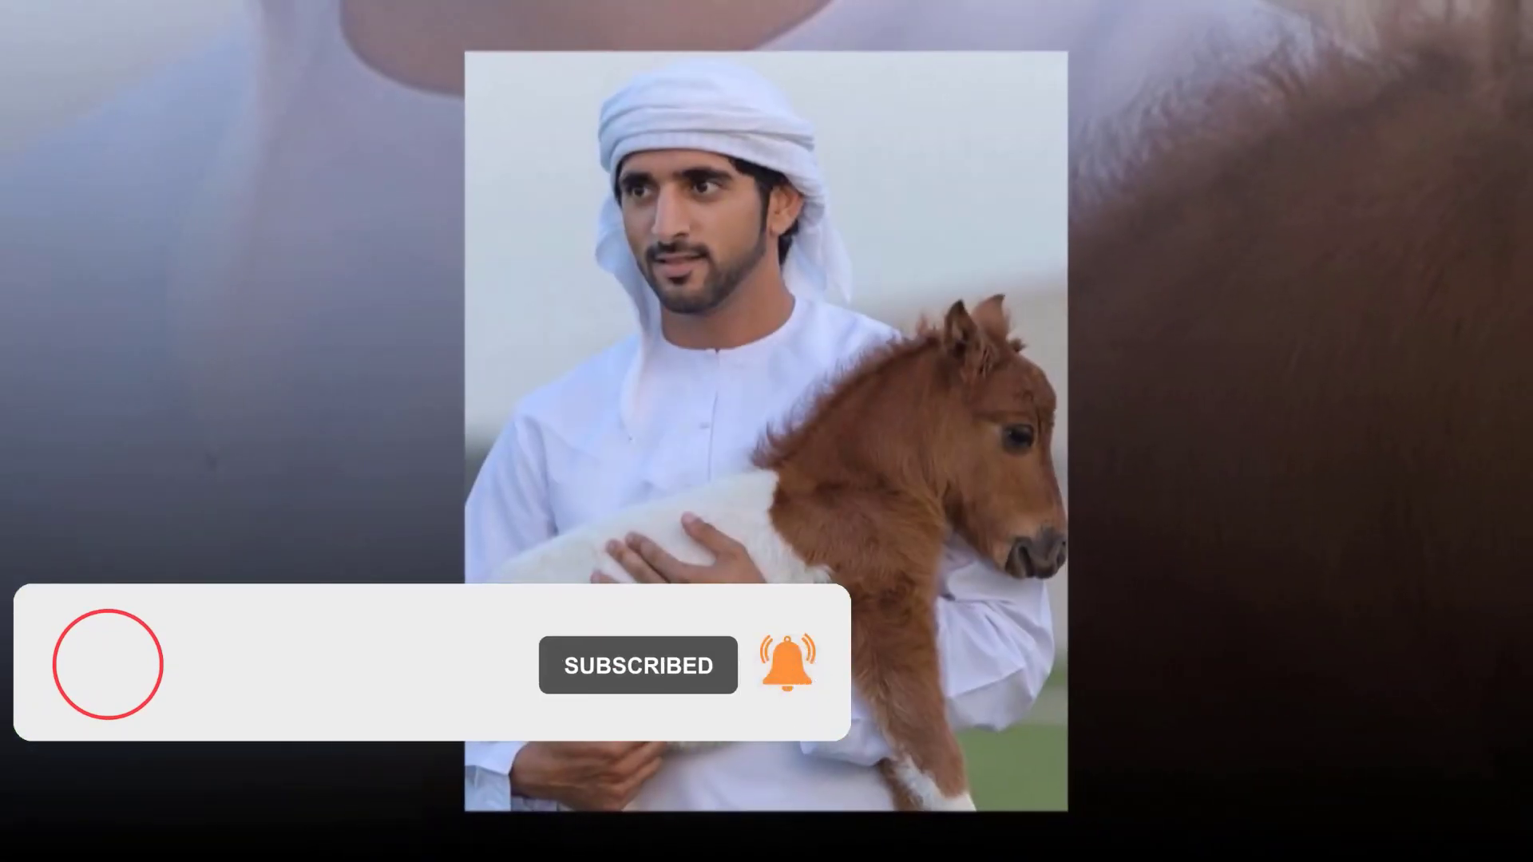